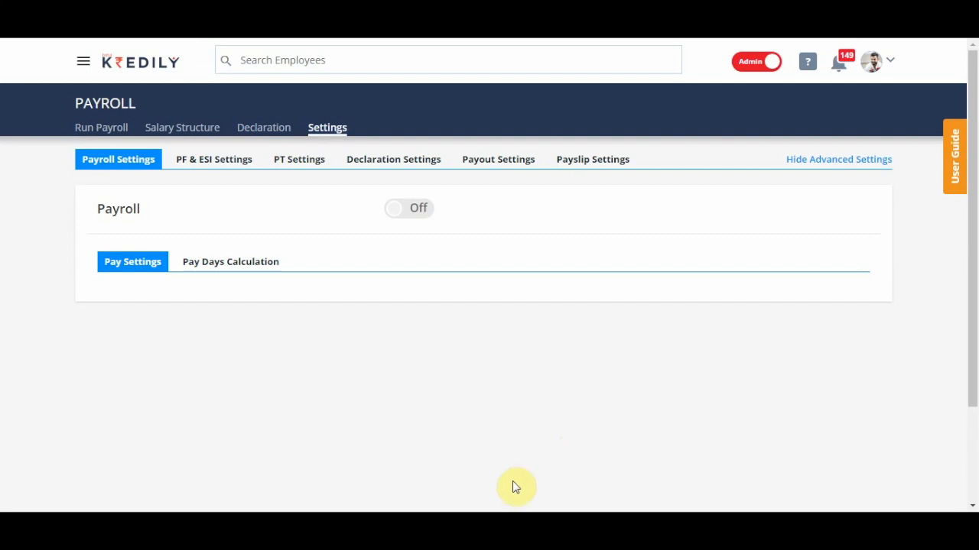
mouse_move(441, 396)
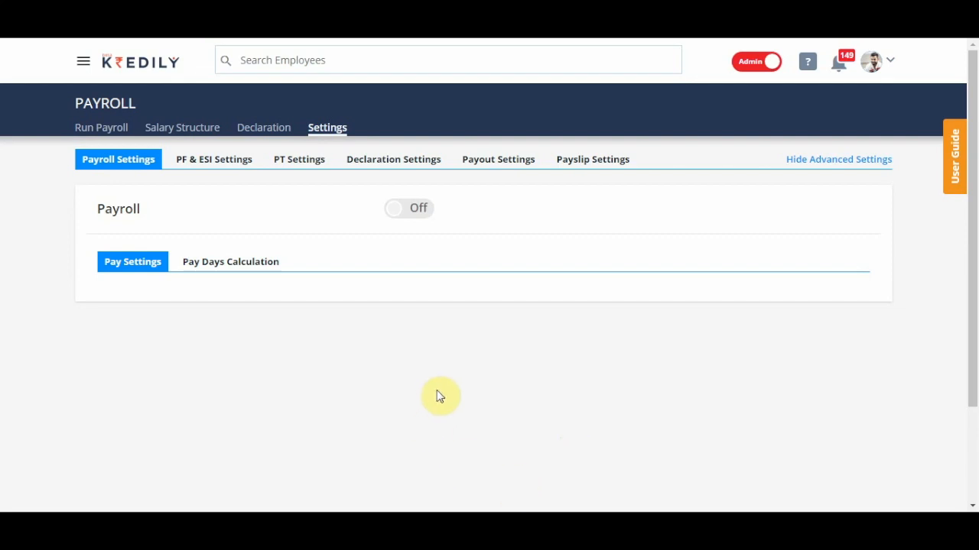
mouse_move(74, 143)
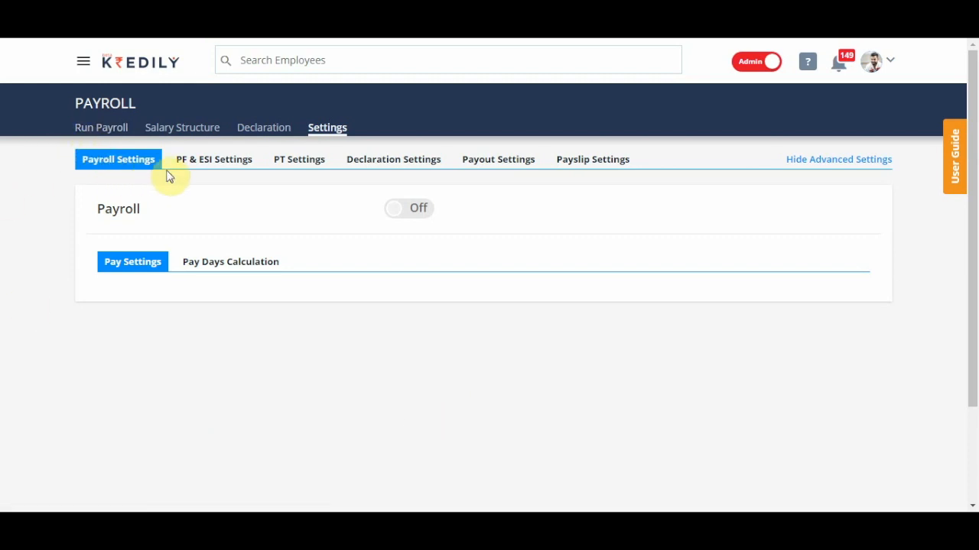
mouse_move(498, 159)
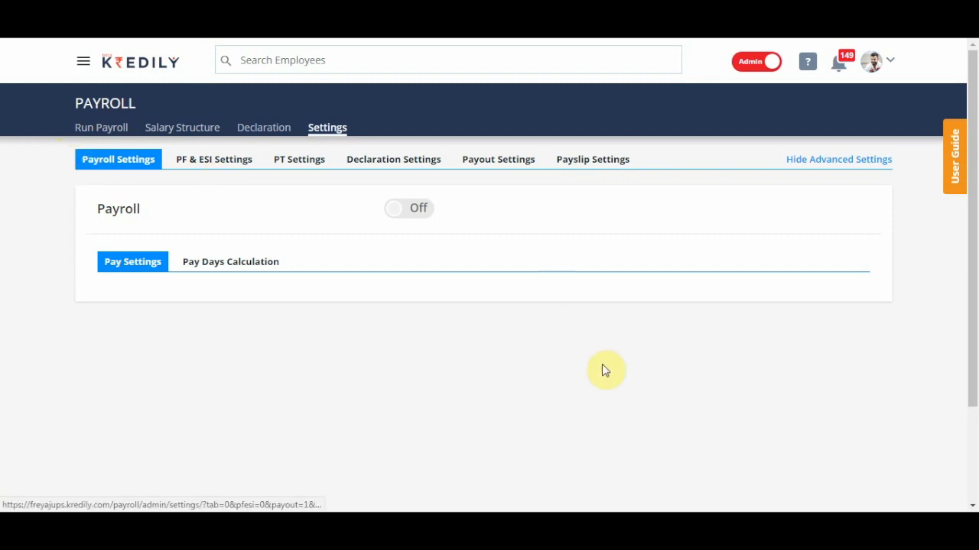
- Switch payroll on and set its effective date to 1 April 2018
click(408, 208)
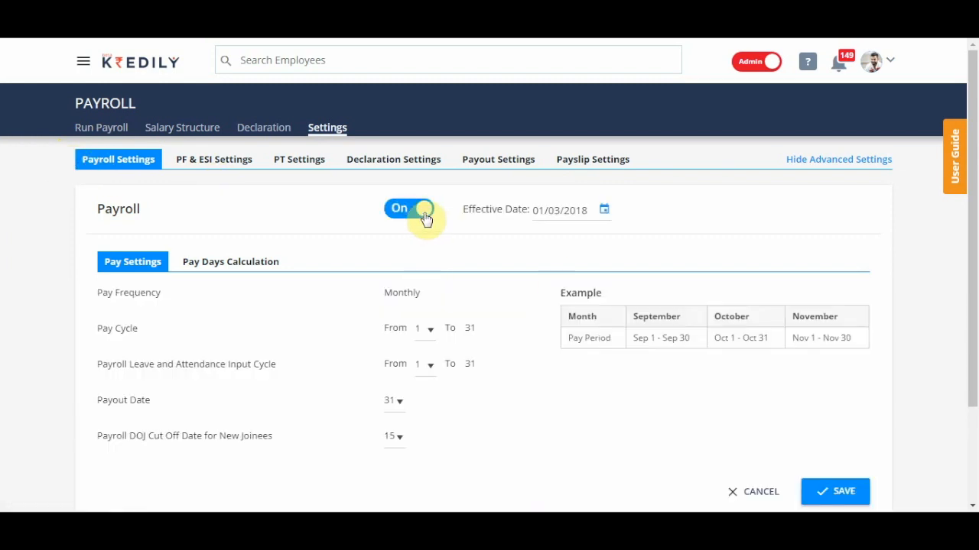
click(559, 209)
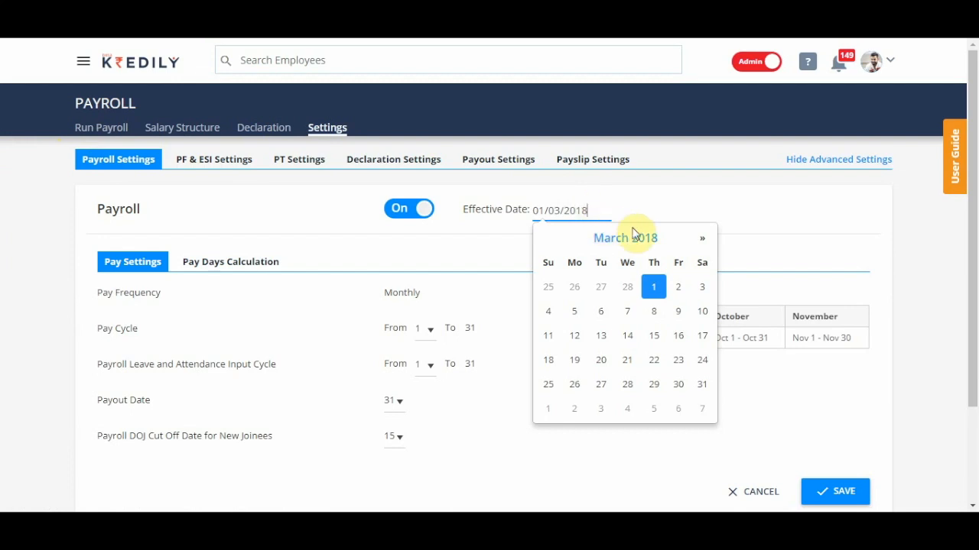
click(702, 238)
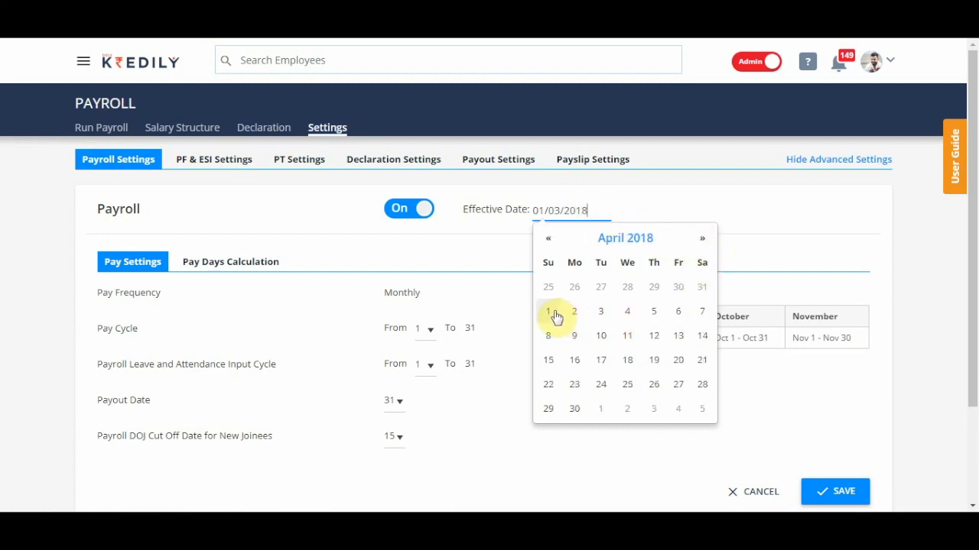
click(548, 312)
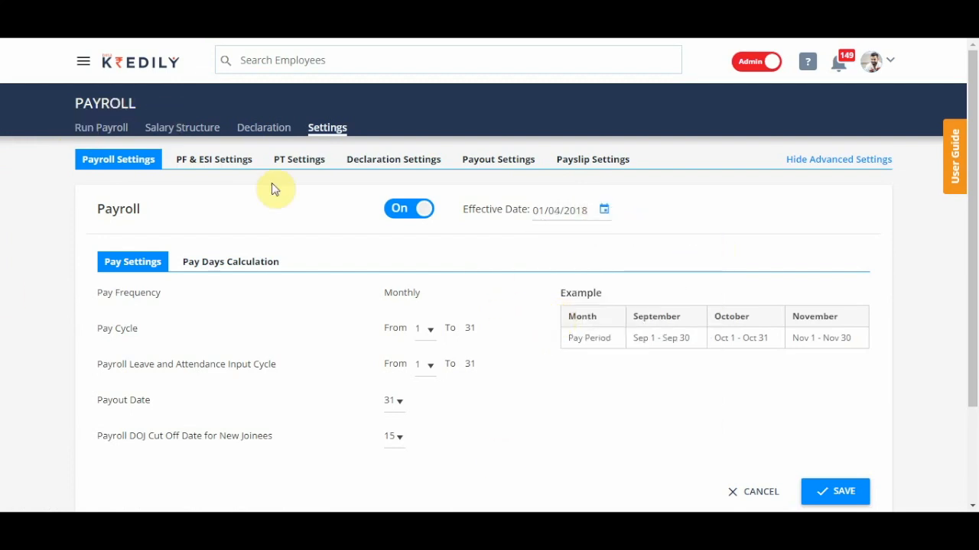
mouse_move(342, 266)
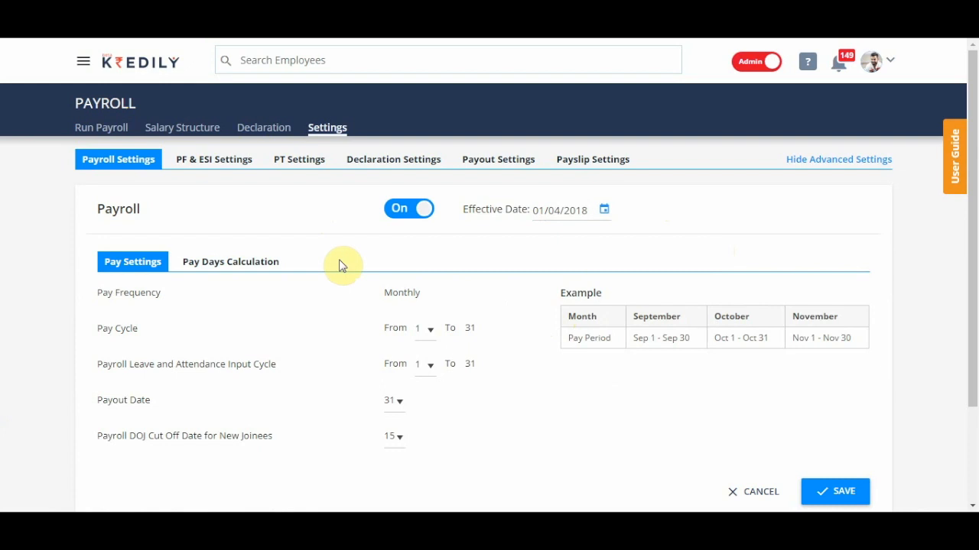
mouse_move(343, 263)
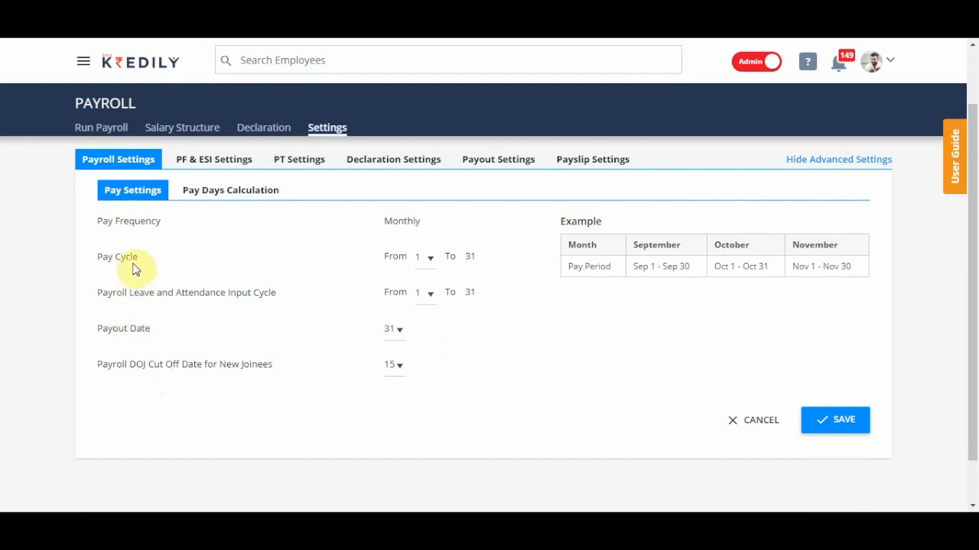
- Start the pay cycle on day 21 so it runs 21st to 20th
click(426, 257)
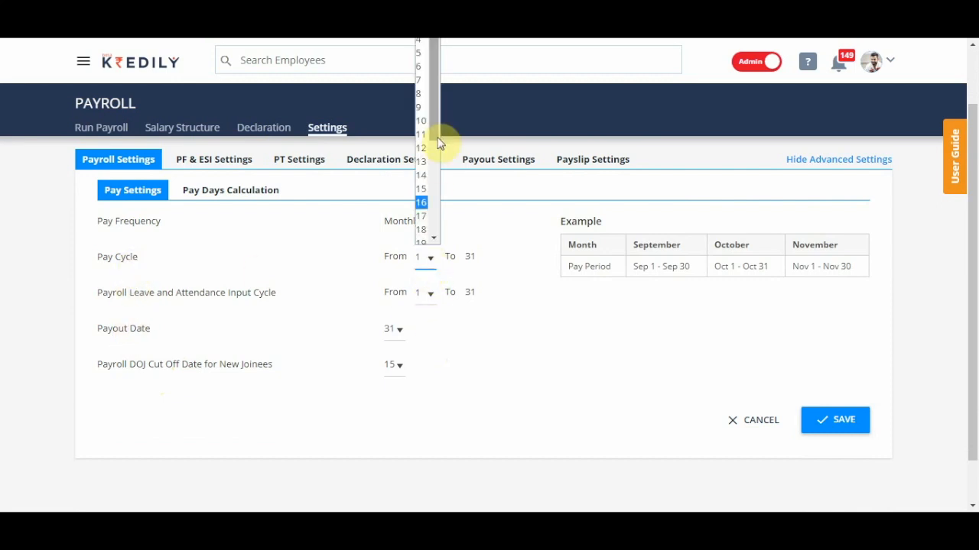
scroll(down, 3)
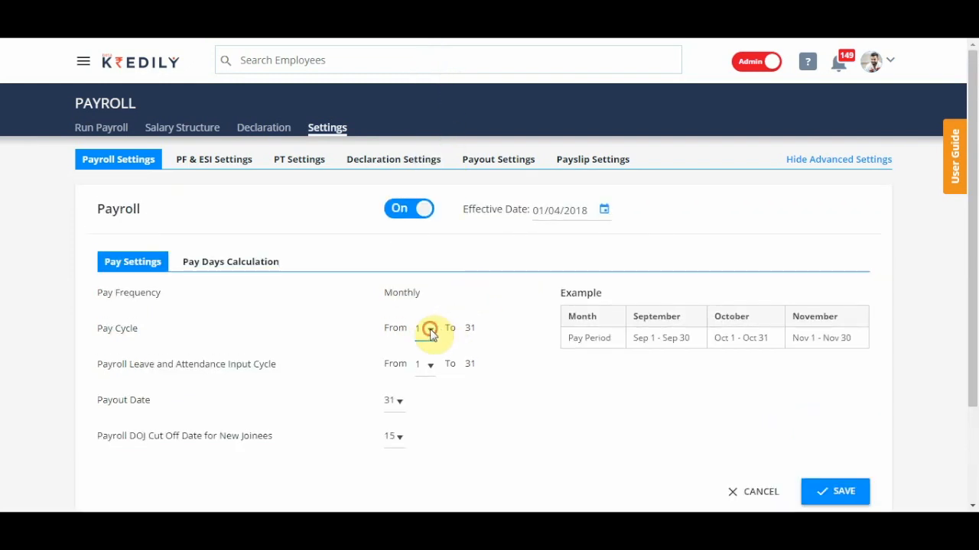
click(421, 327)
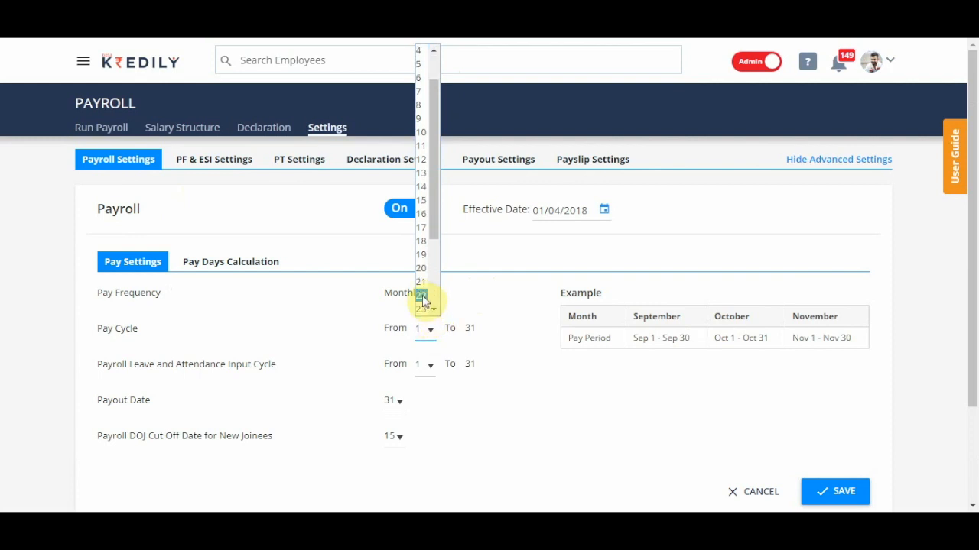
click(419, 295)
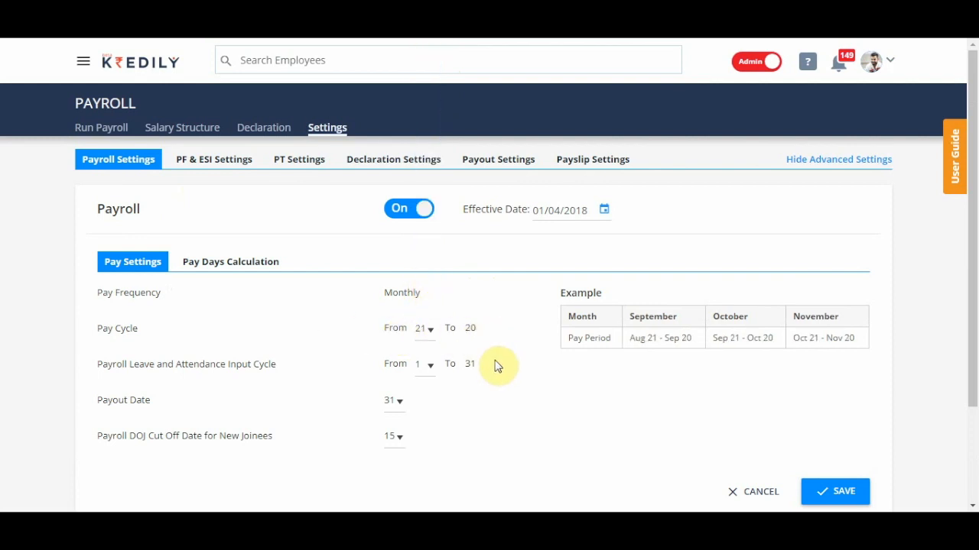
mouse_move(482, 411)
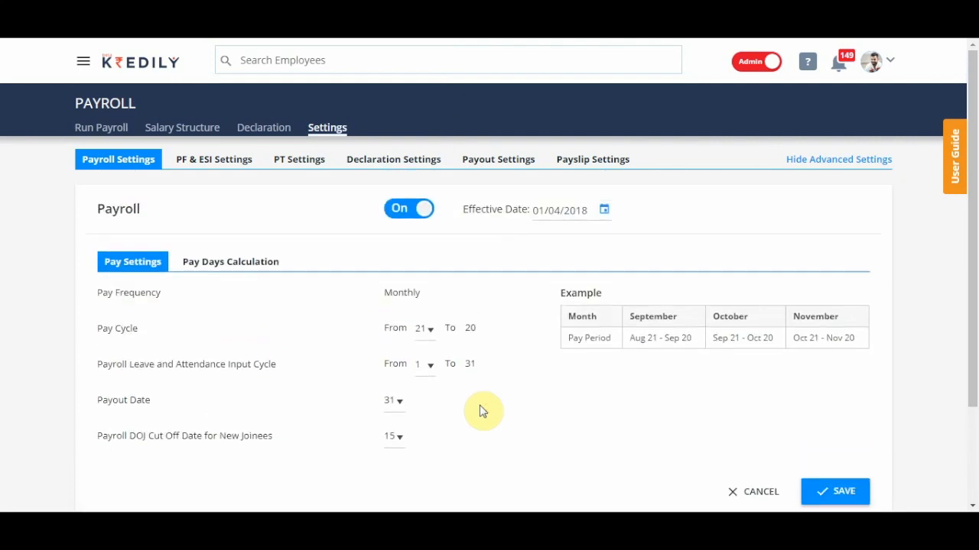
mouse_move(503, 385)
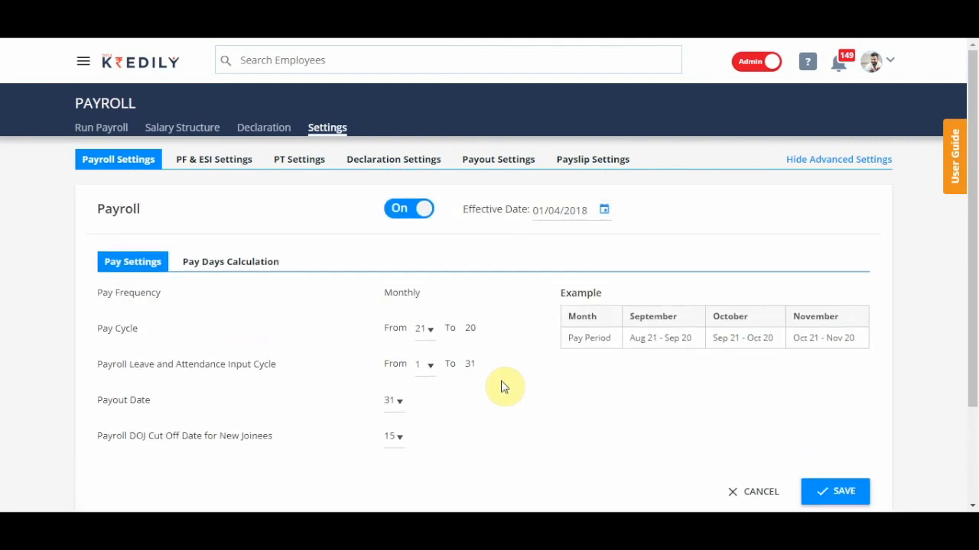
mouse_move(514, 359)
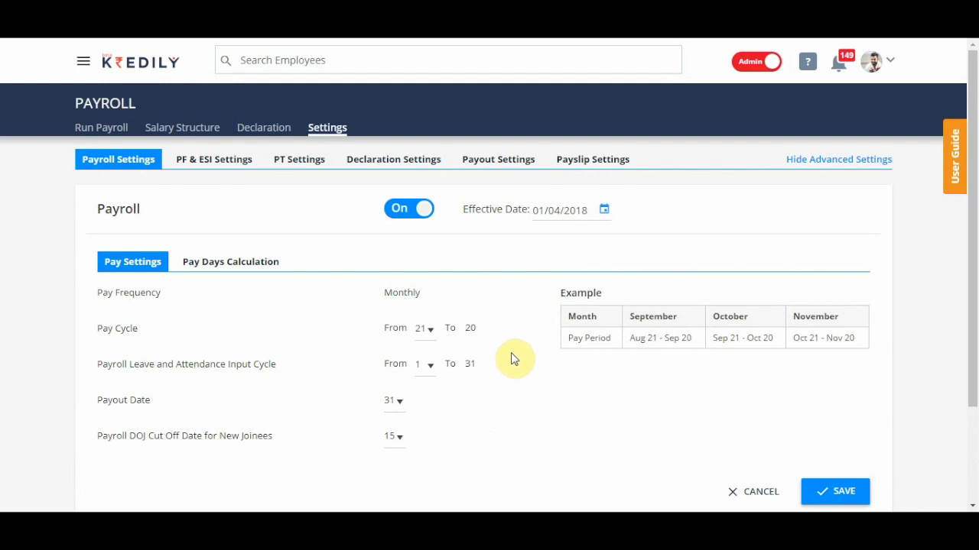
- Move the payroll effective date back to 1 March 2018
click(562, 210)
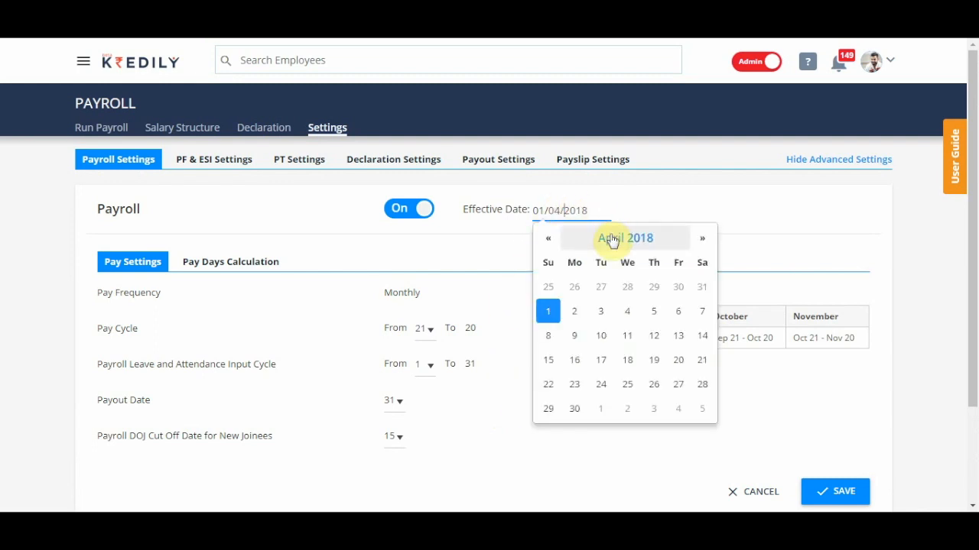
click(547, 238)
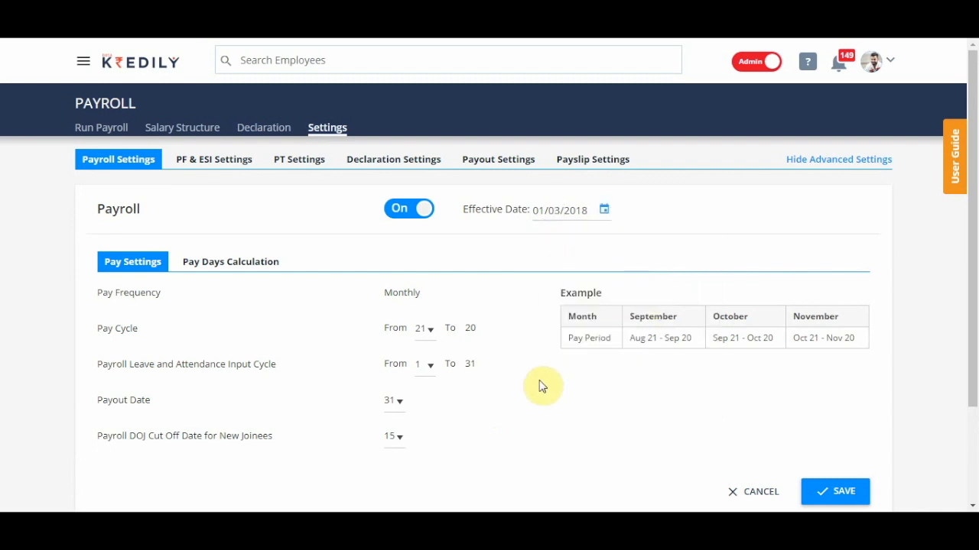
mouse_move(440, 355)
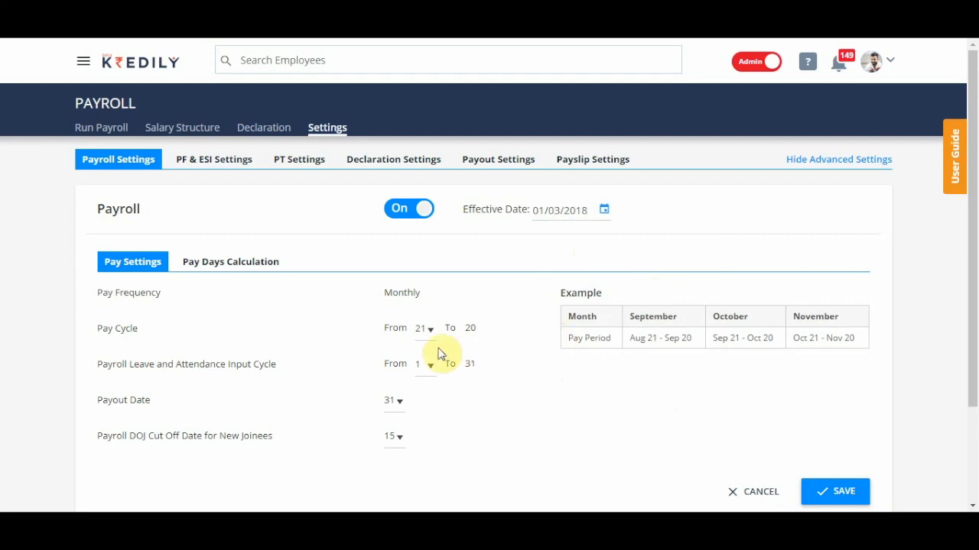
mouse_move(513, 286)
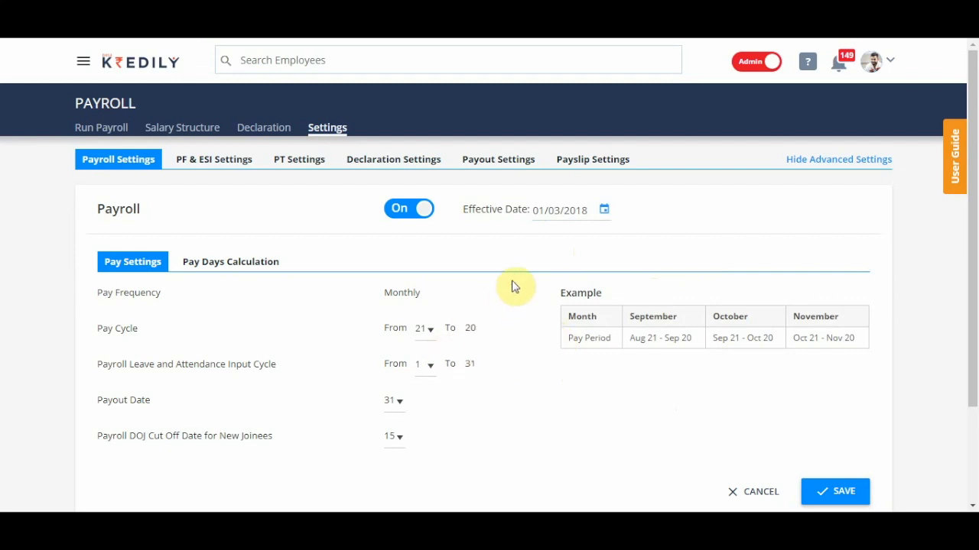
scroll(down, 3)
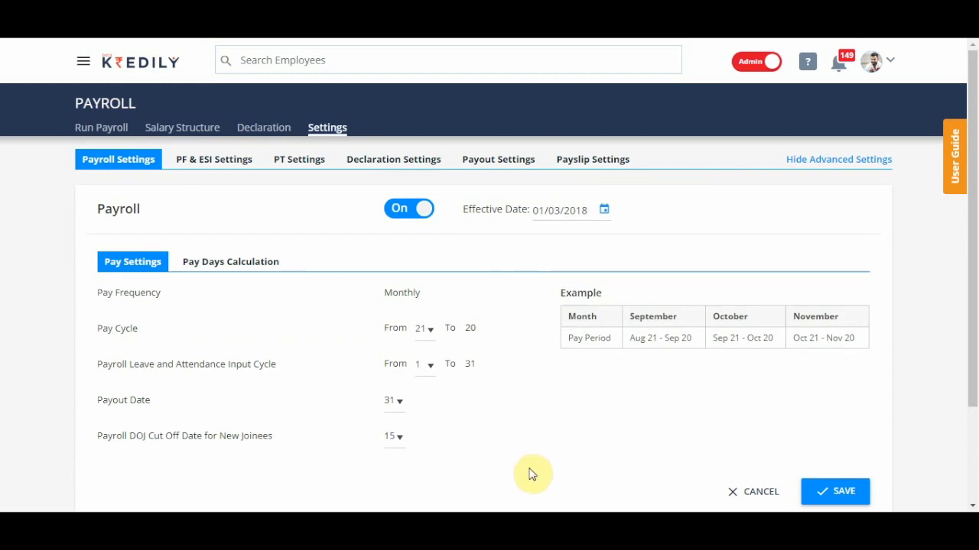
mouse_move(130, 384)
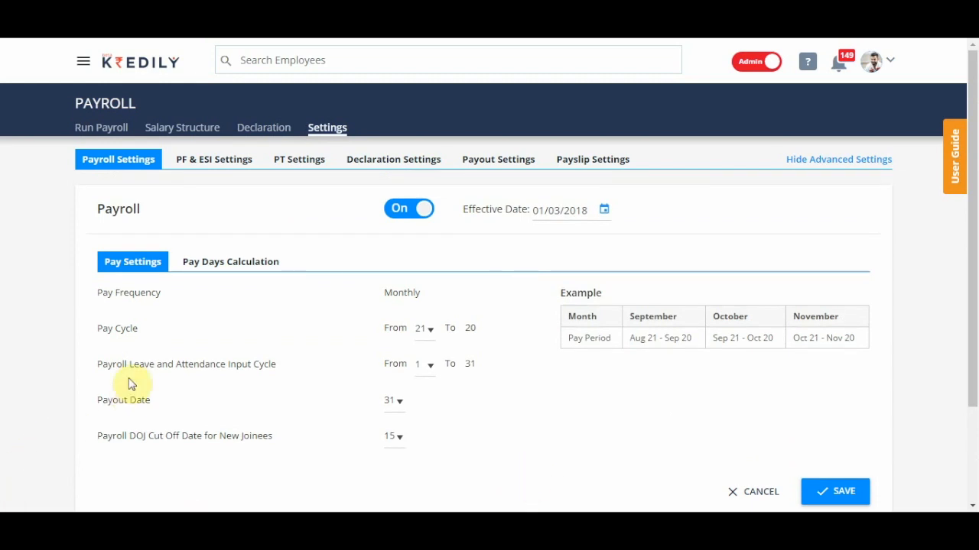
click(425, 364)
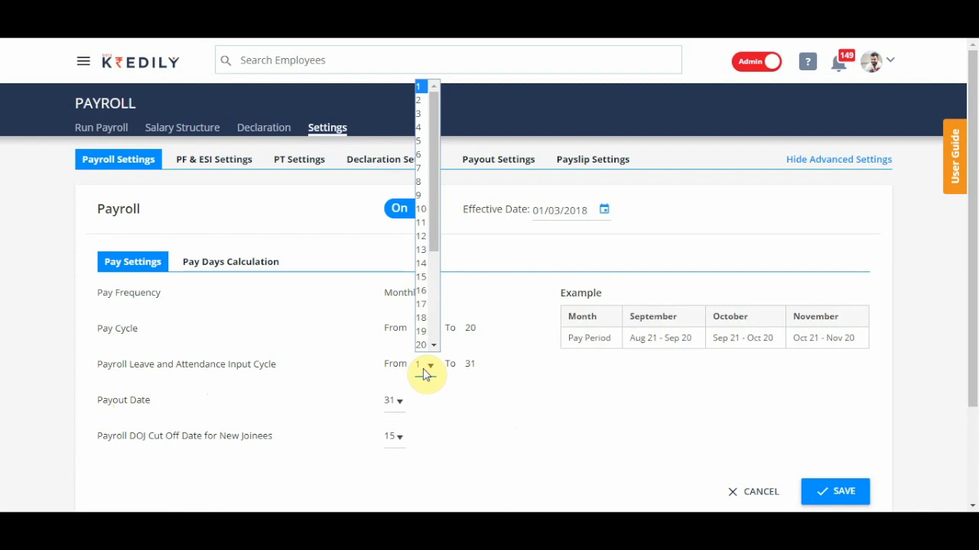
scroll(down, 3)
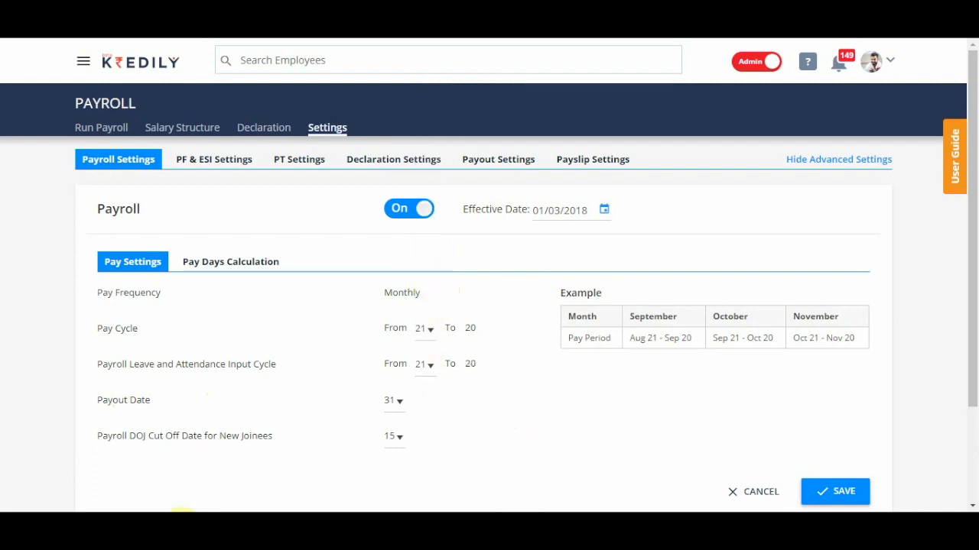
scroll(down, 3)
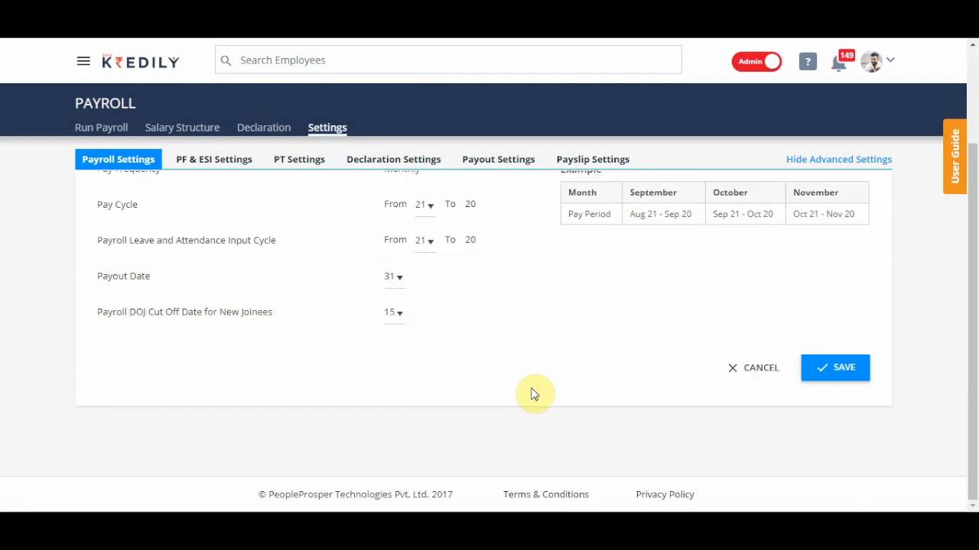
mouse_move(118, 333)
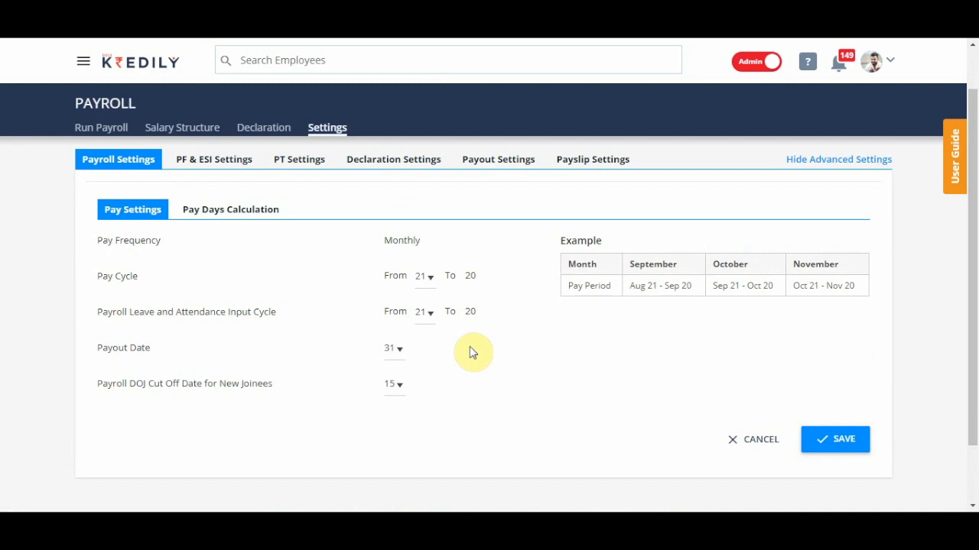
mouse_move(410, 399)
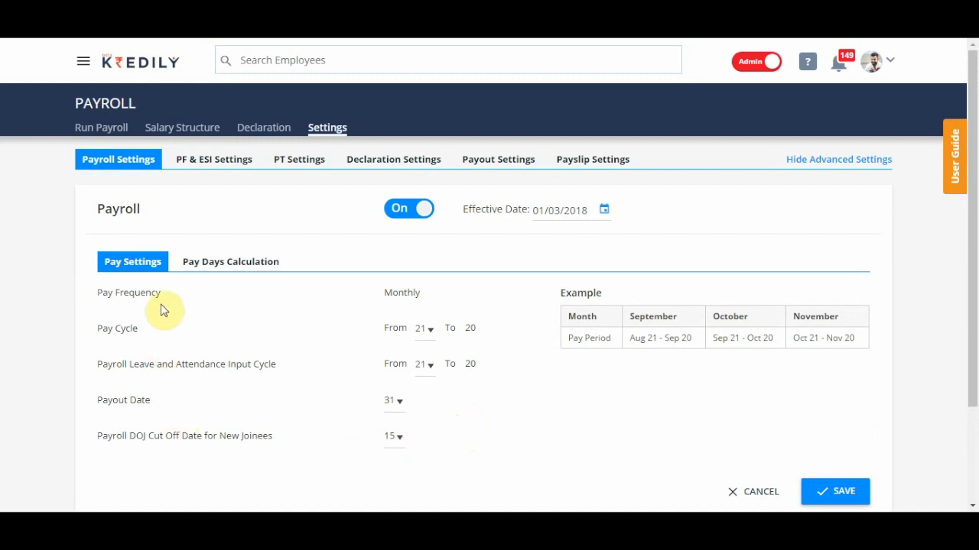
click(229, 261)
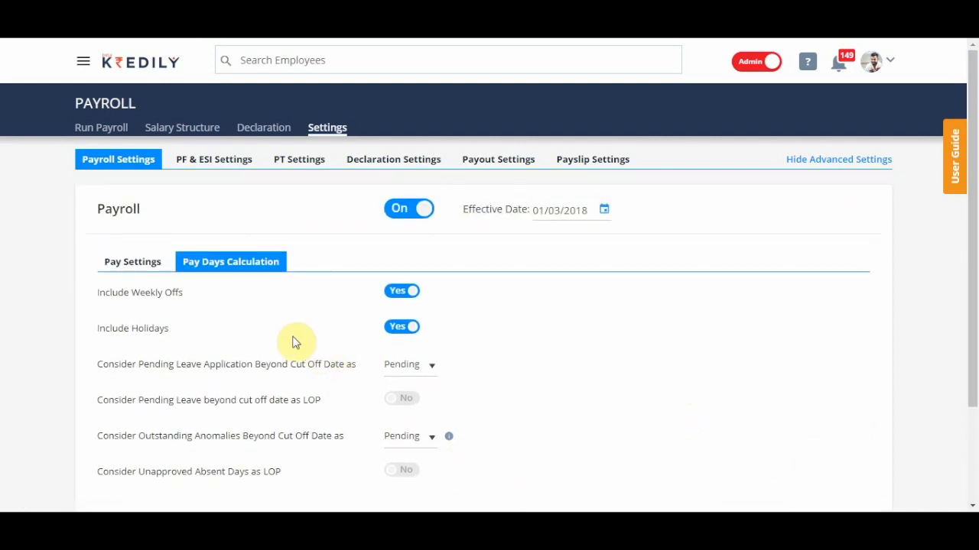
mouse_move(461, 299)
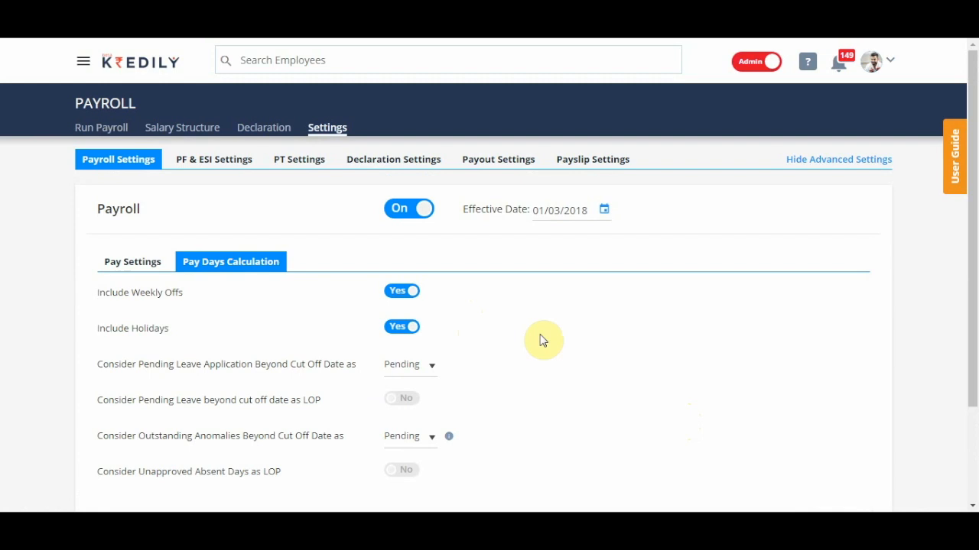
mouse_move(516, 341)
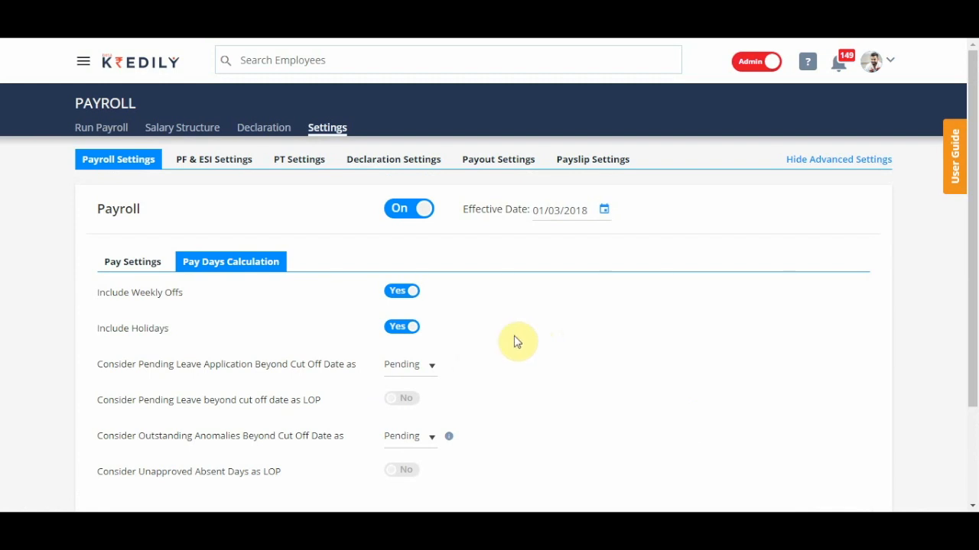
click(400, 290)
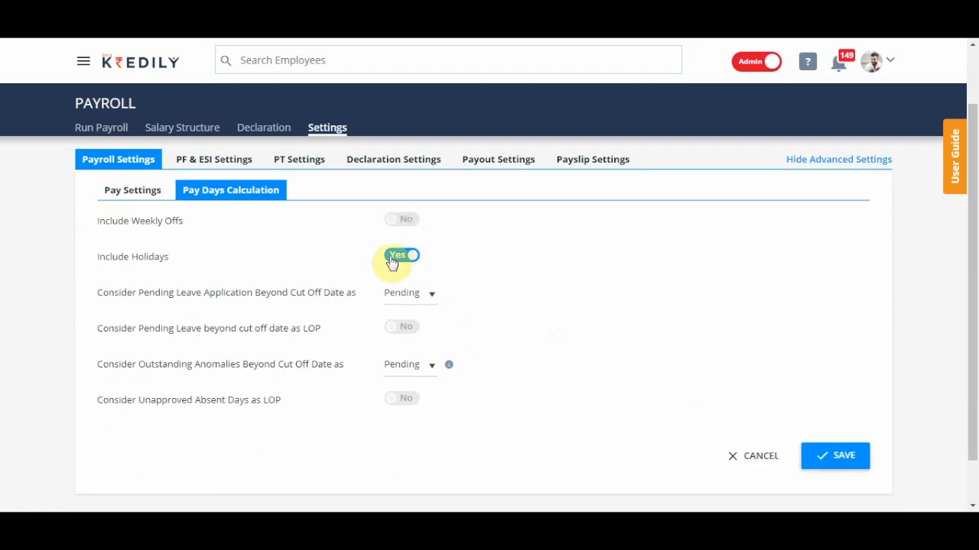
click(401, 255)
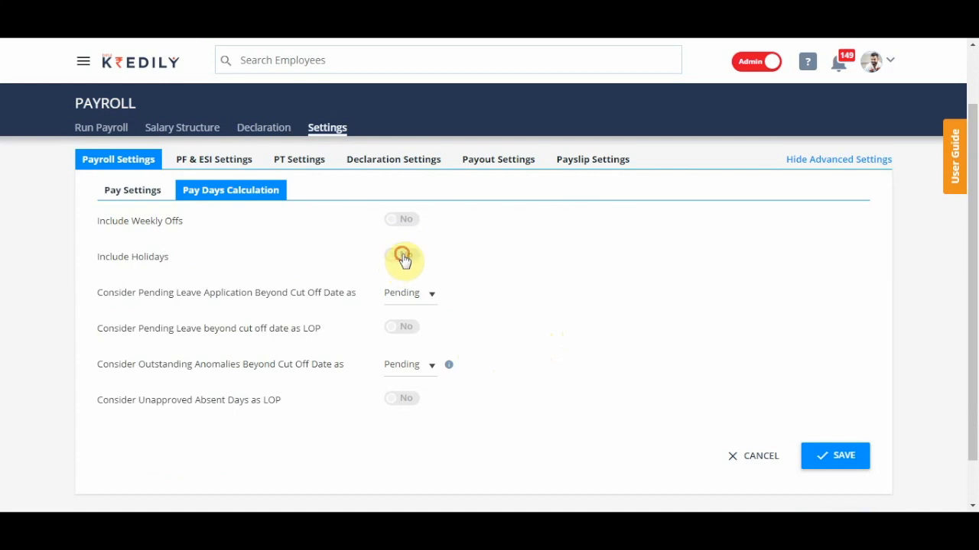
click(401, 255)
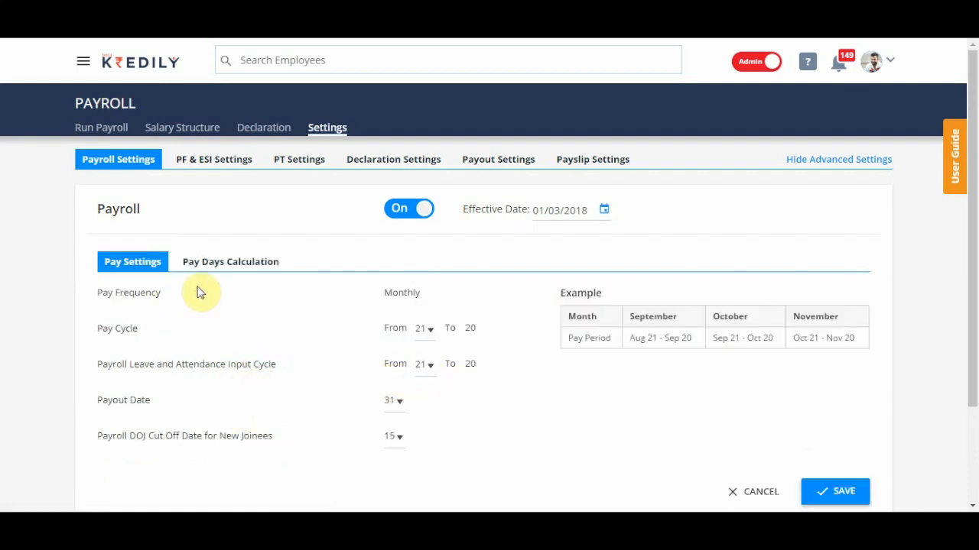
- Show pay days calculation options and review pending-leave and loss-of-pay settings
click(229, 262)
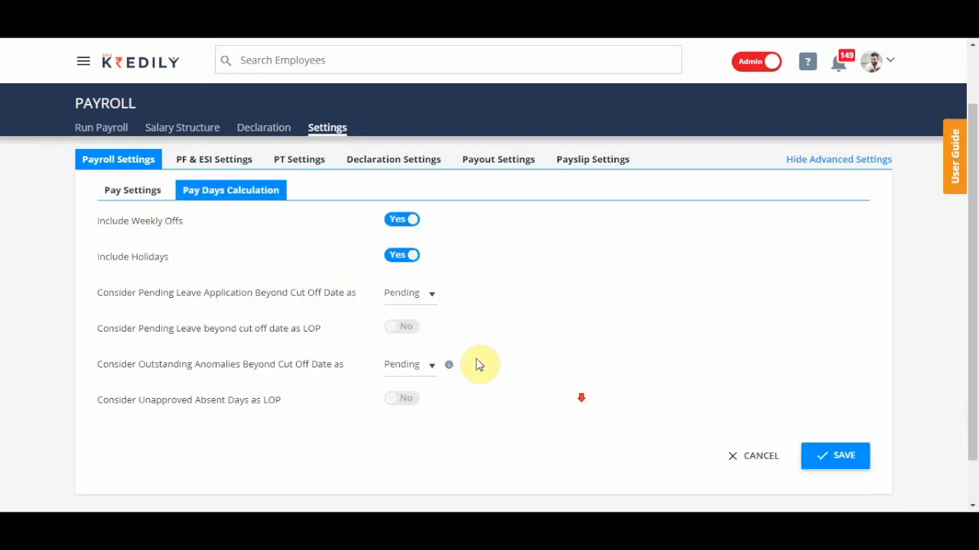
click(410, 293)
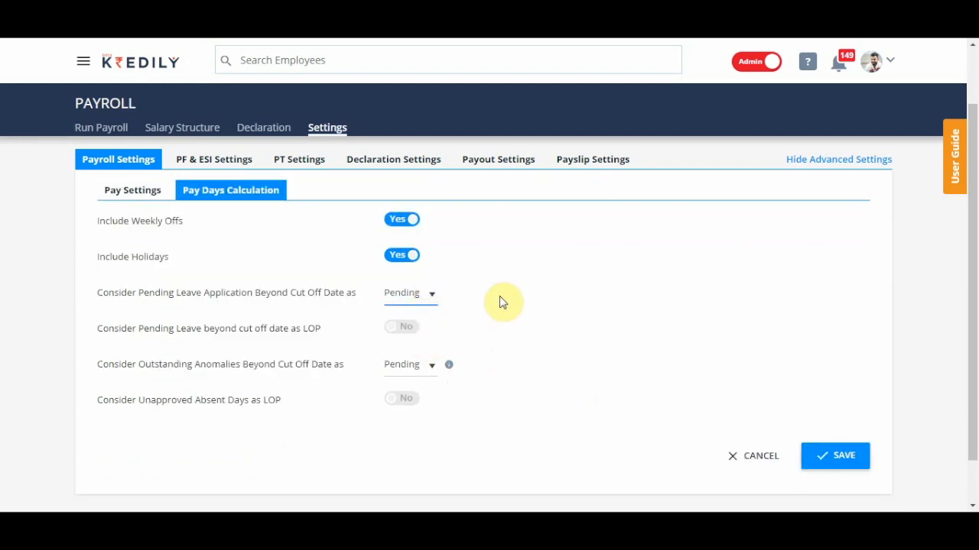
mouse_move(156, 344)
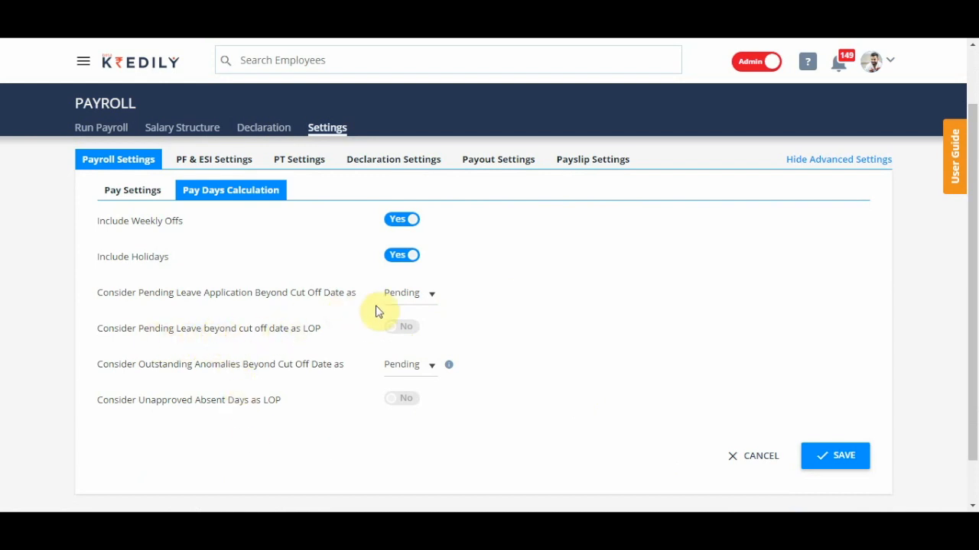
mouse_move(202, 340)
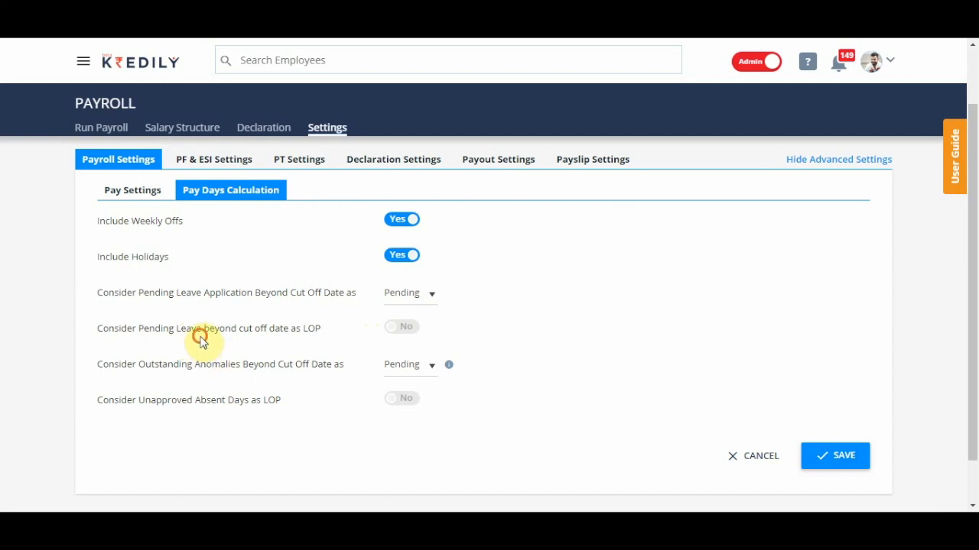
mouse_move(327, 350)
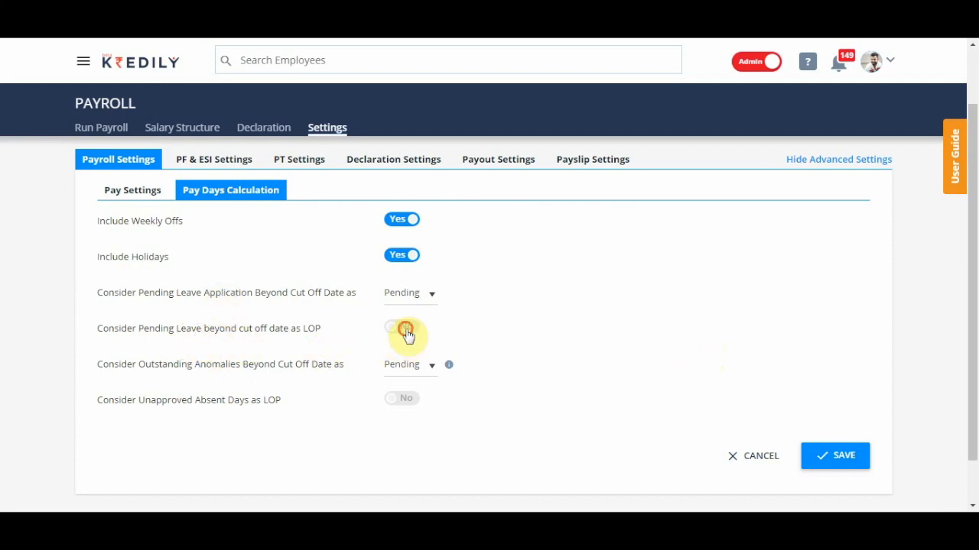
click(398, 327)
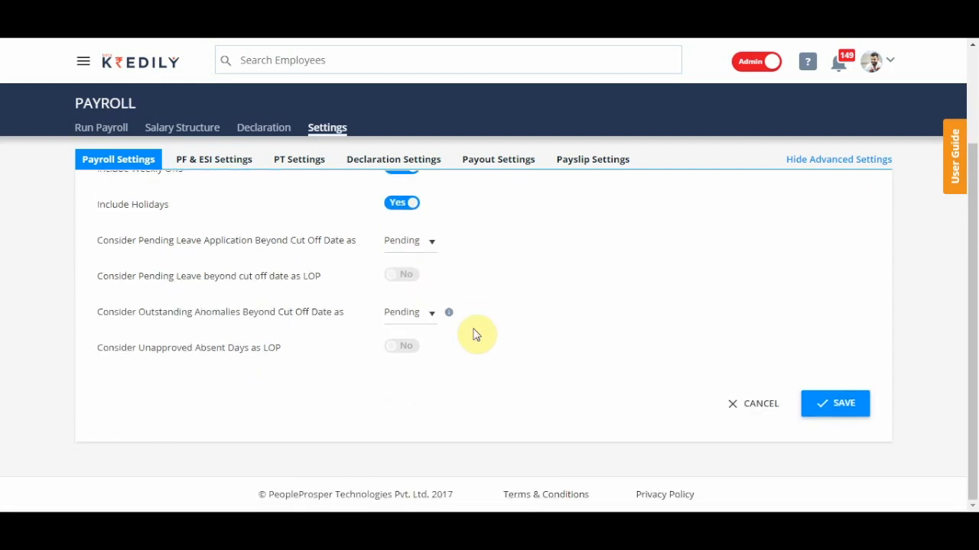
mouse_move(227, 322)
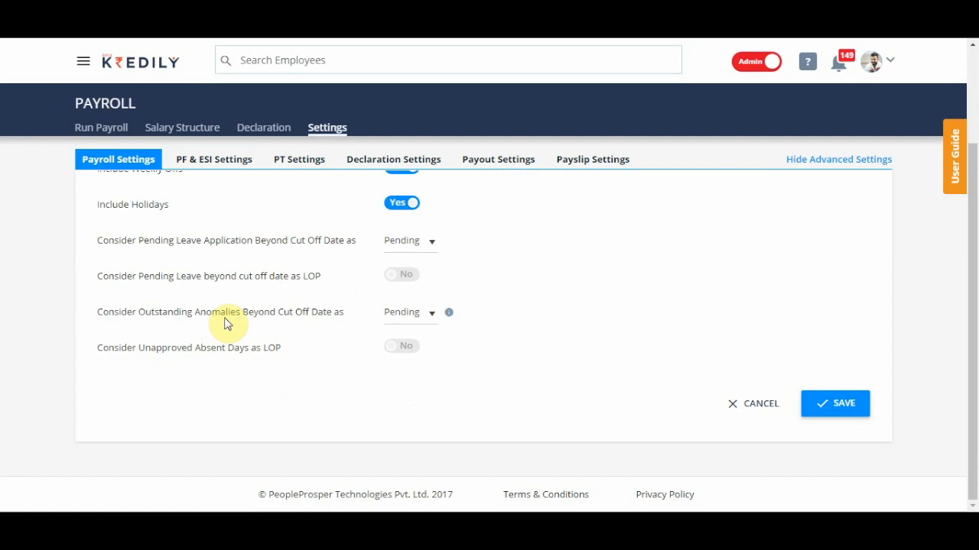
mouse_move(276, 321)
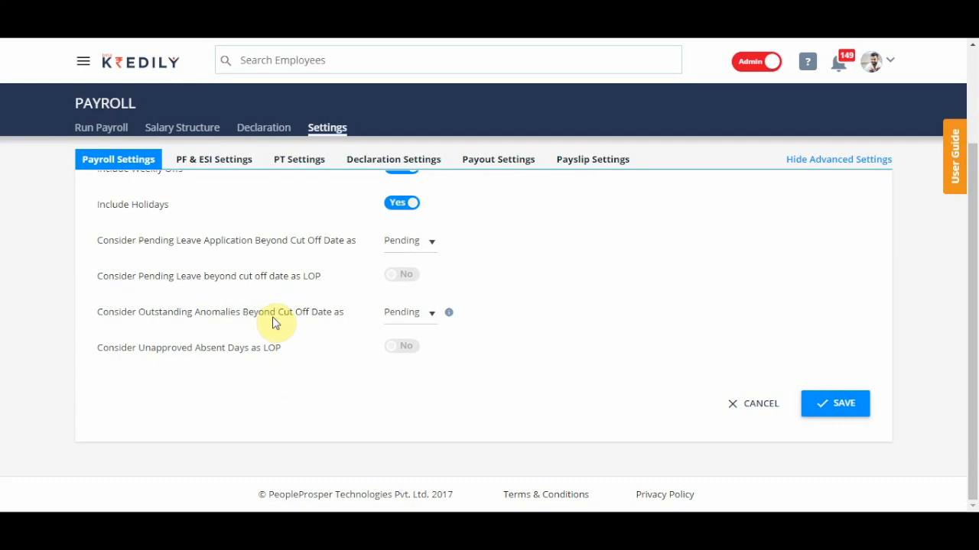
mouse_move(367, 340)
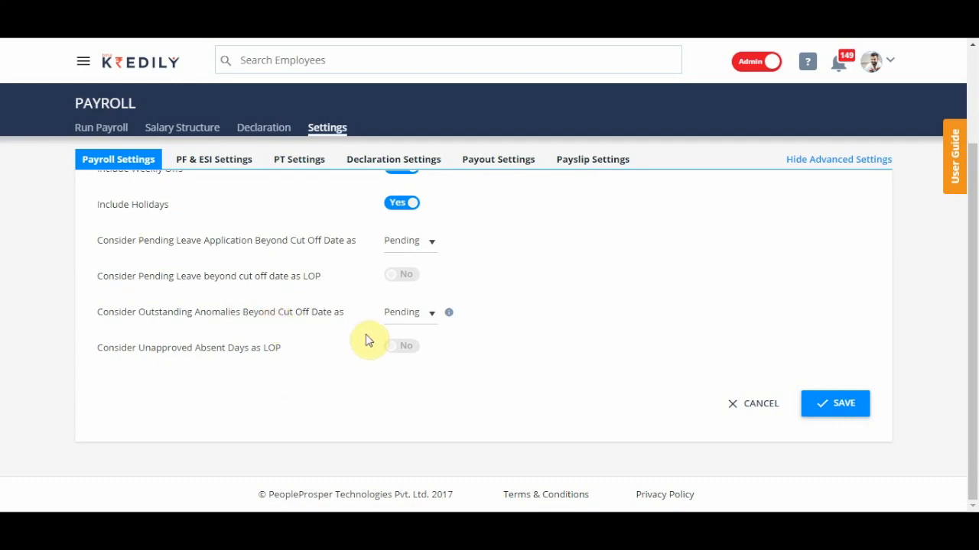
click(410, 312)
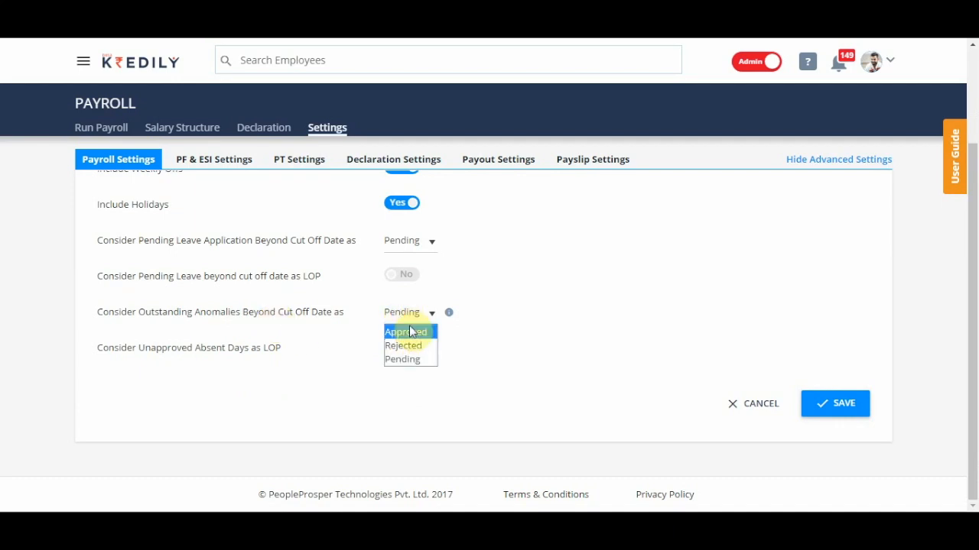
click(401, 358)
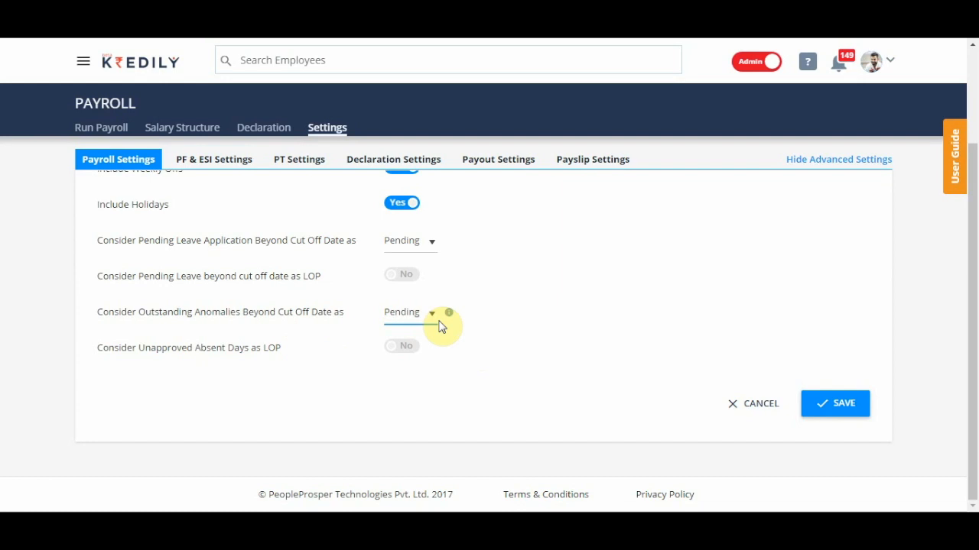
mouse_move(492, 327)
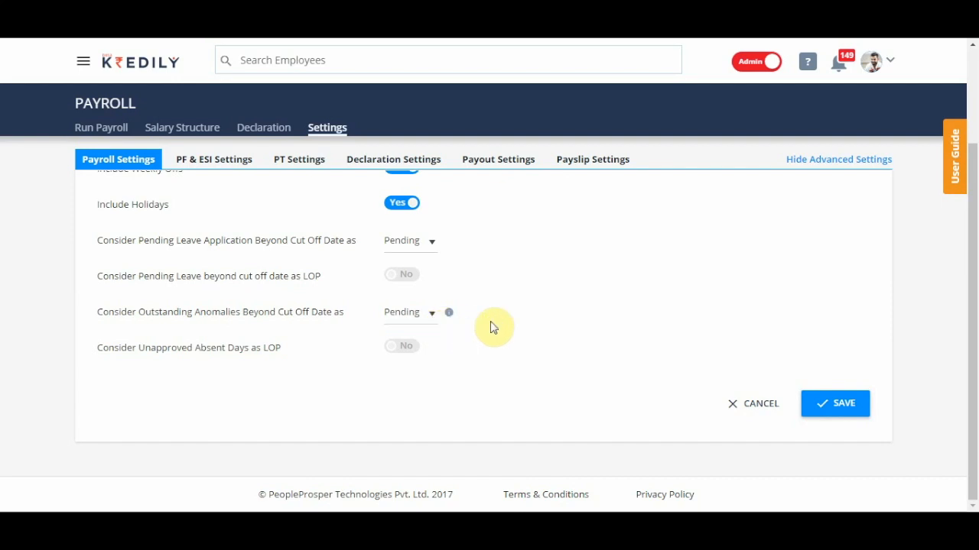
mouse_move(493, 327)
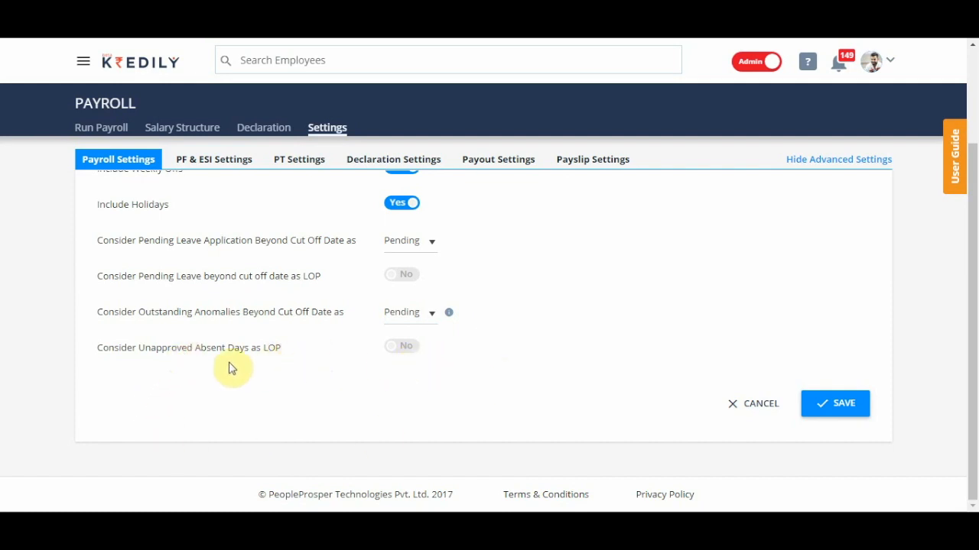
mouse_move(252, 369)
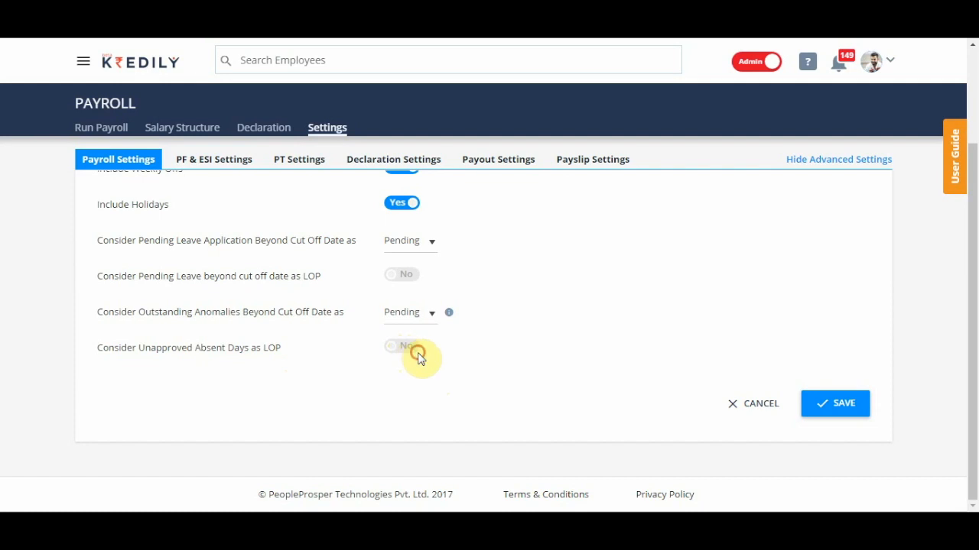
- Save the payroll settings and dismiss the success confirmation
click(401, 346)
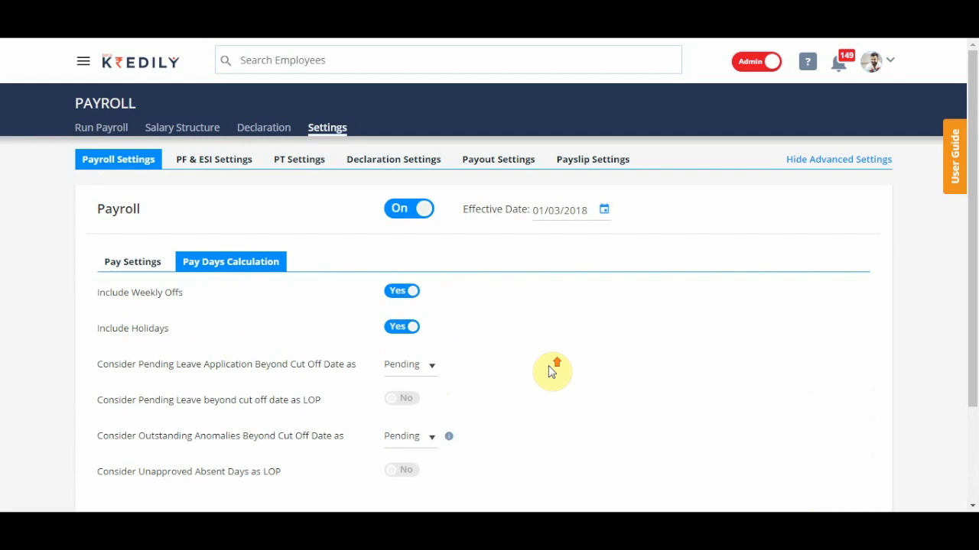
scroll(down, 3)
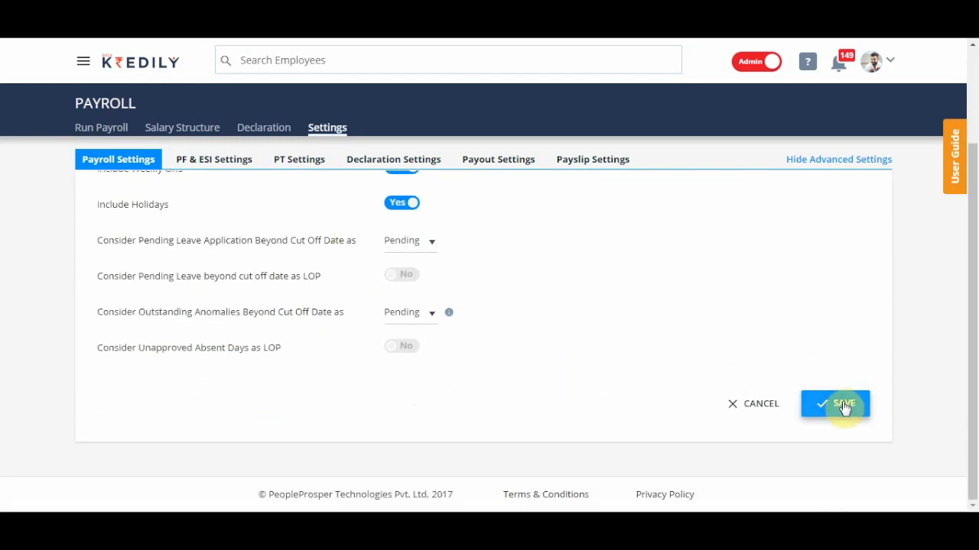
click(834, 404)
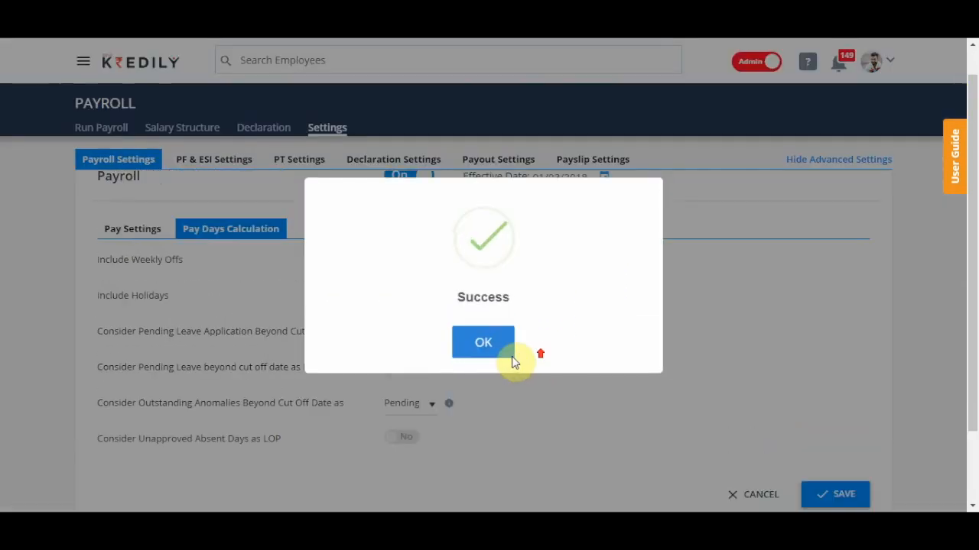
click(484, 343)
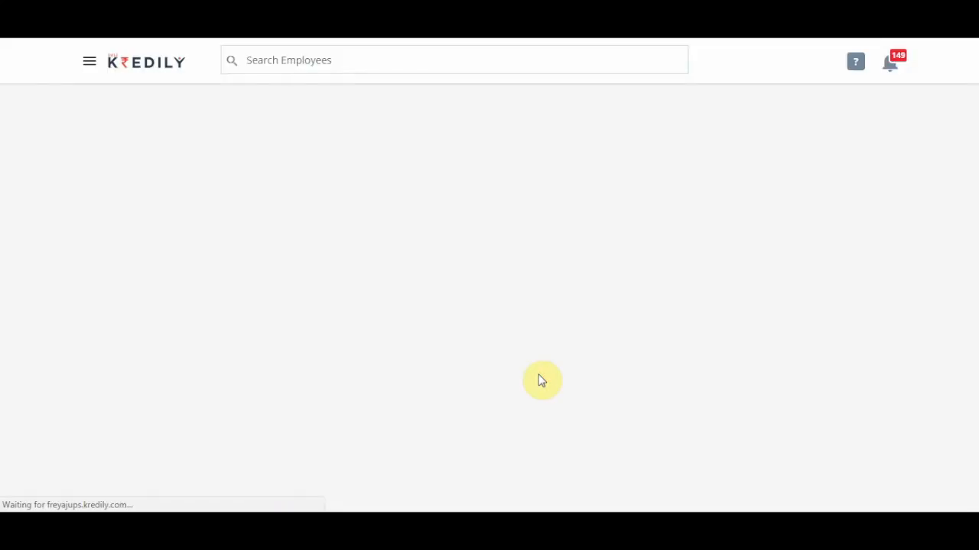